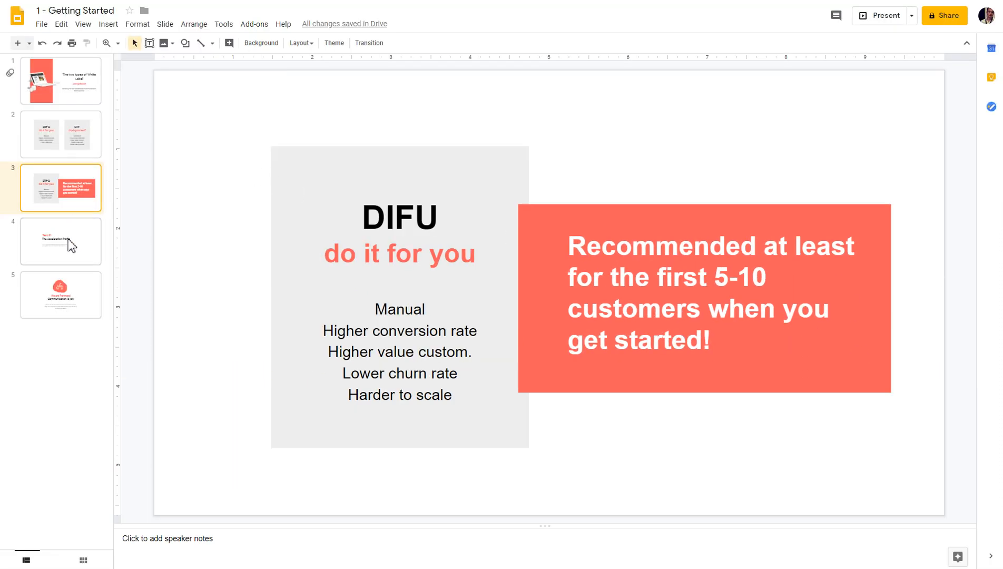
Show slide 4, 'Task #1 The Acceleration Profile', from the filmstrip.
click(60, 240)
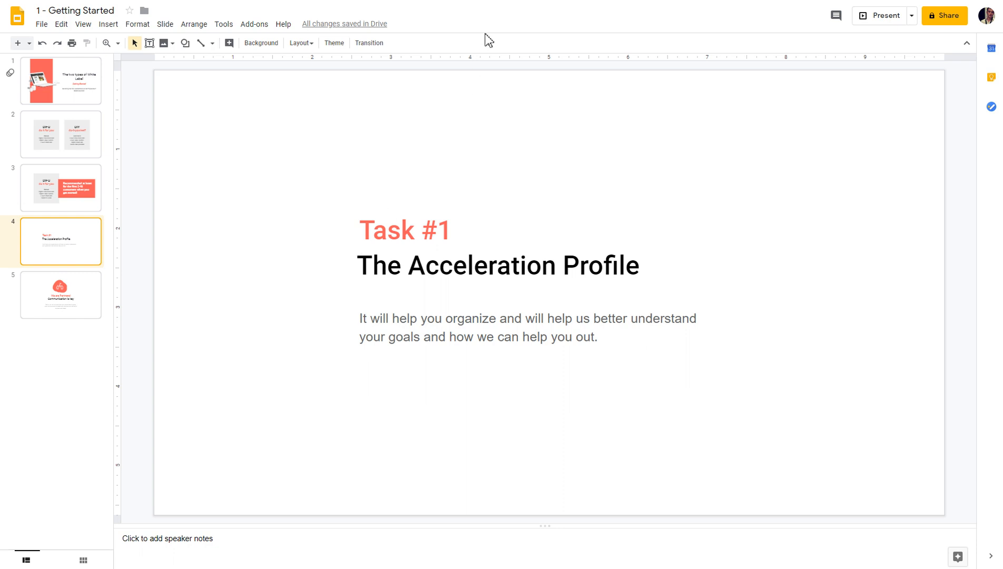
mouse_move(477, 183)
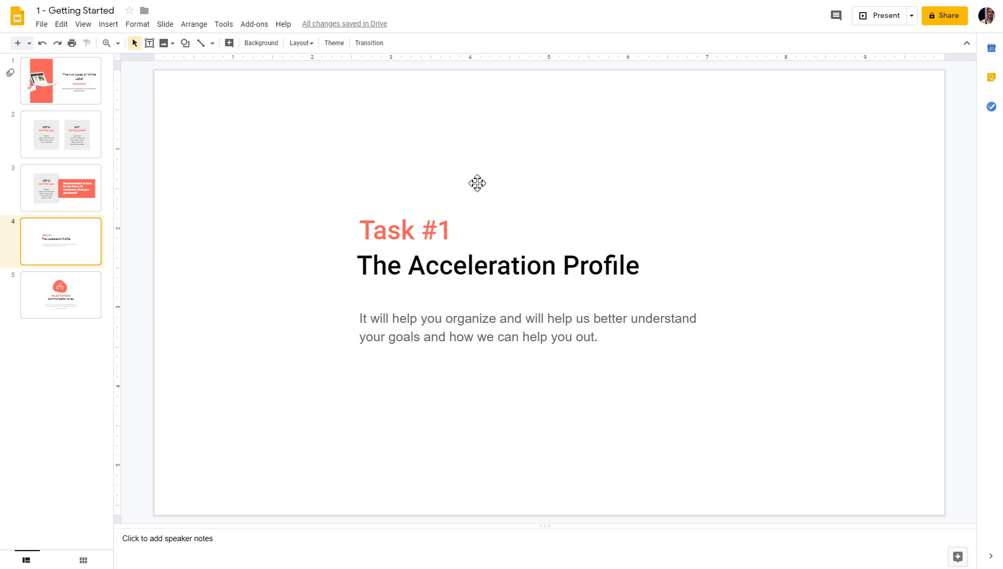
mouse_move(463, 131)
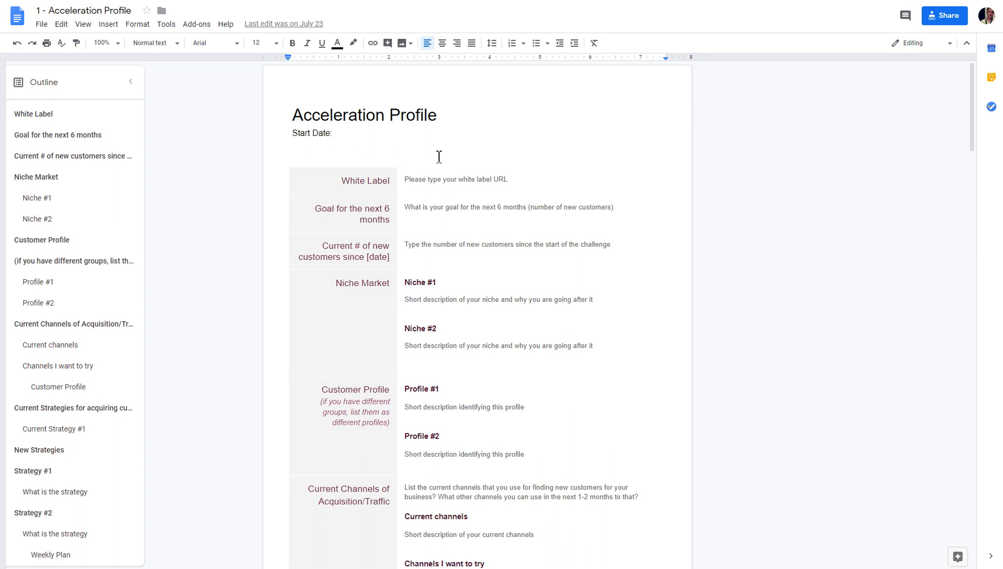
mouse_move(562, 211)
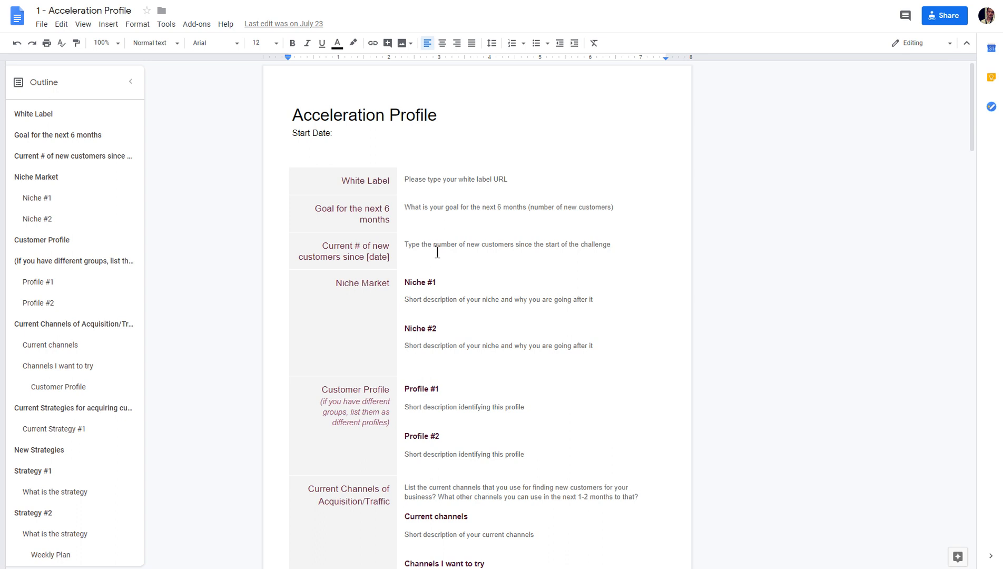
mouse_move(430, 269)
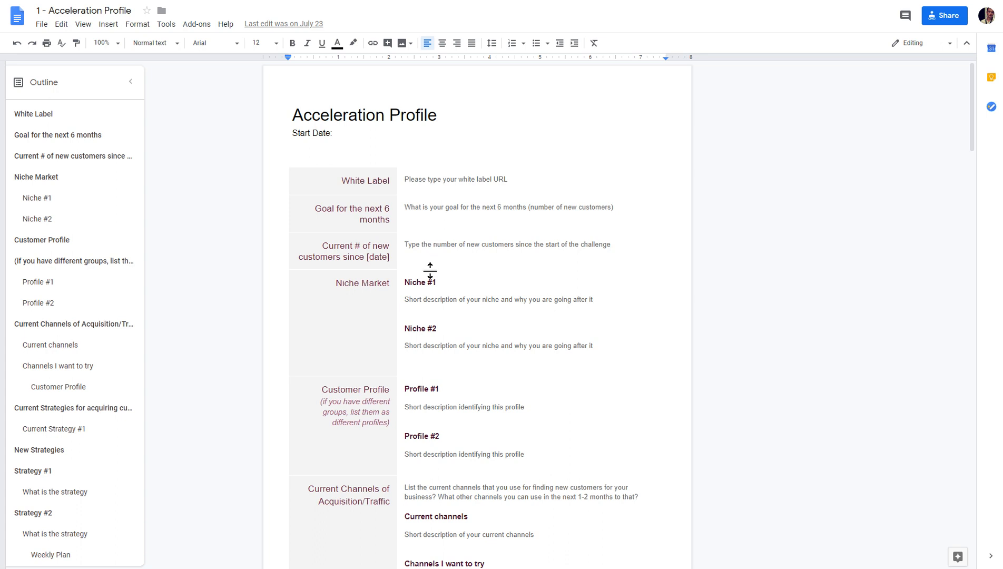
mouse_move(460, 284)
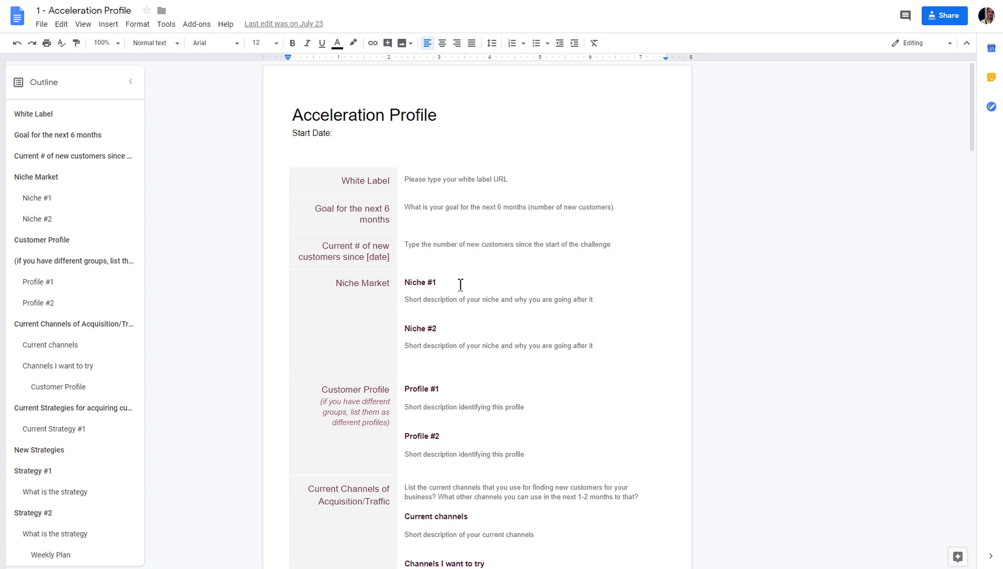
Scroll the Acceleration Profile template down toward the Niche Dive rating table.
scroll(down, 3)
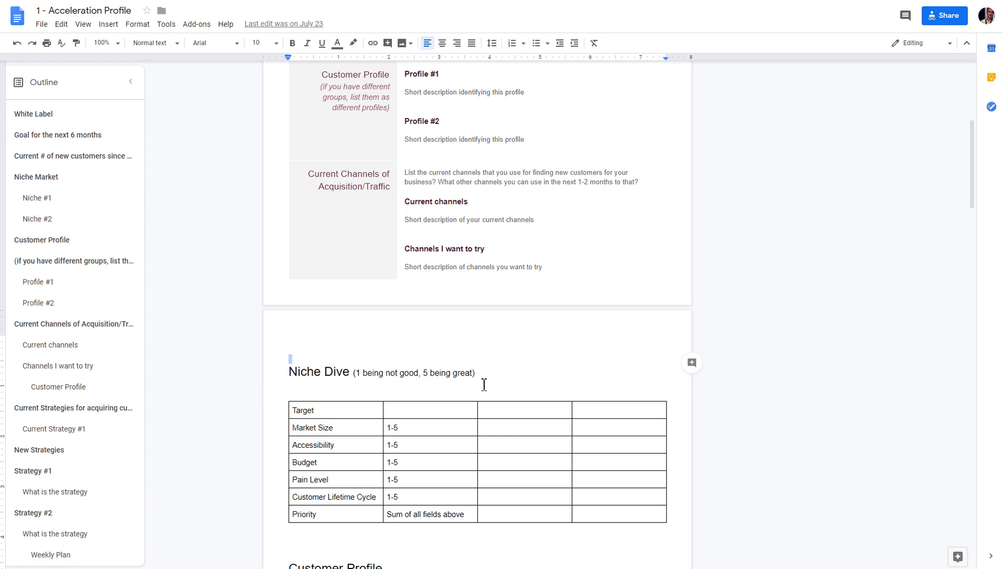
mouse_move(446, 446)
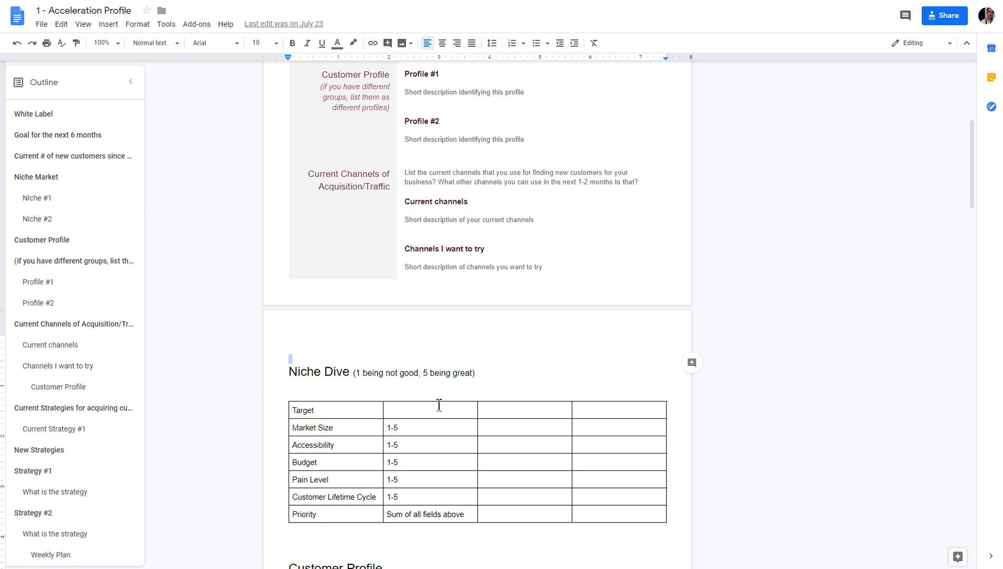
mouse_move(464, 385)
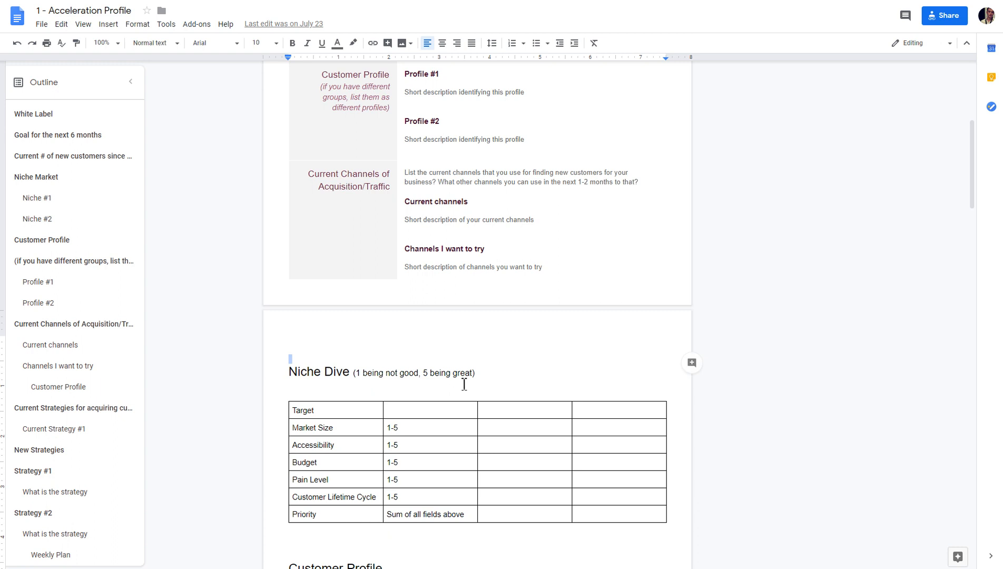
Scroll past the Niche Dive table to the Customer Profile table with B2C, Freelancers and Agencies columns.
scroll(up, 3)
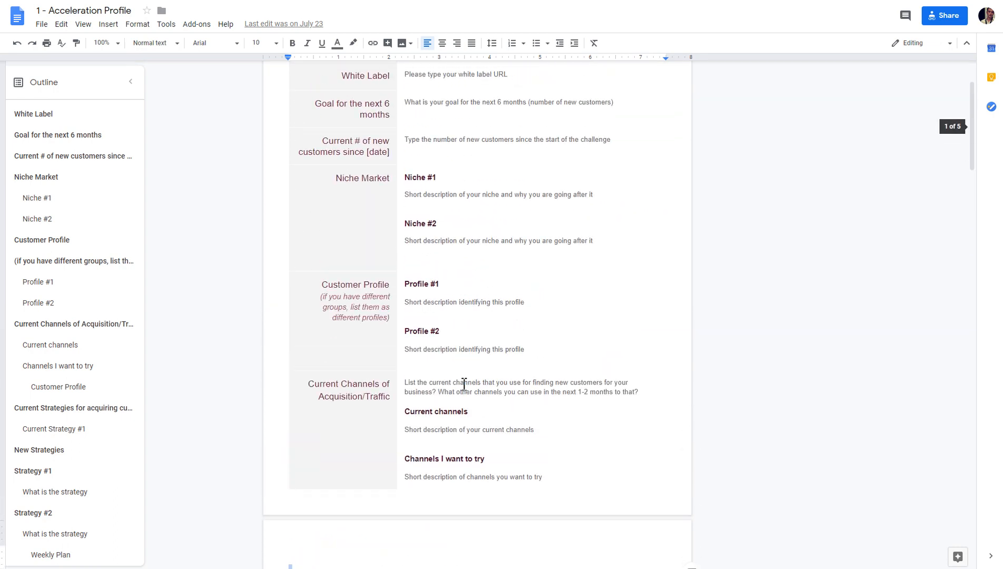
mouse_move(388, 299)
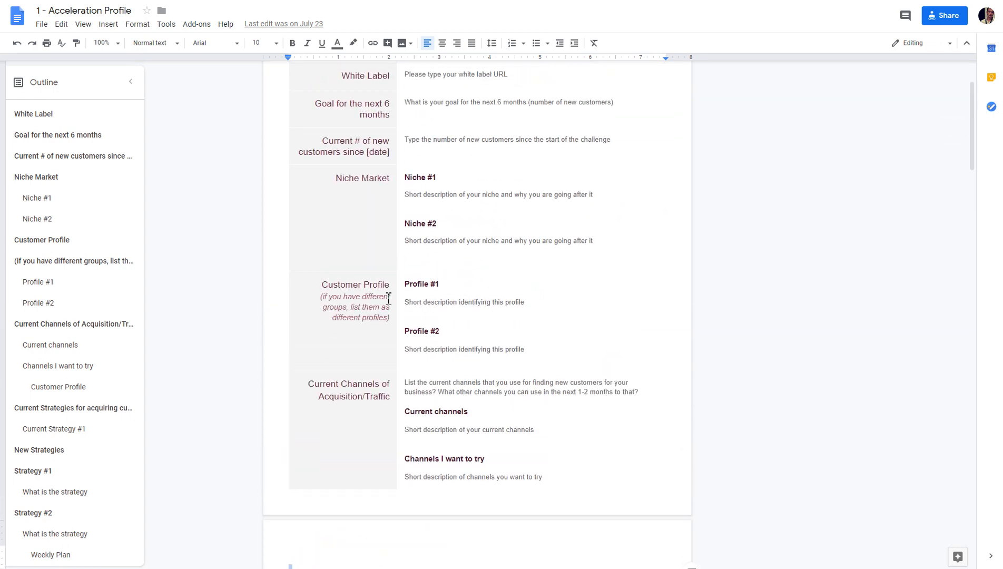
scroll(down, 3)
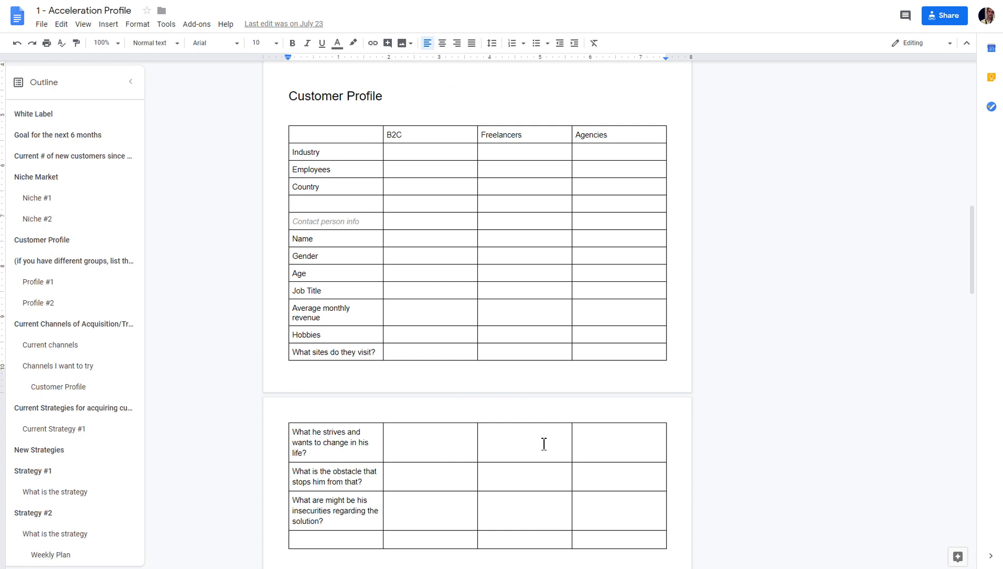
mouse_move(608, 376)
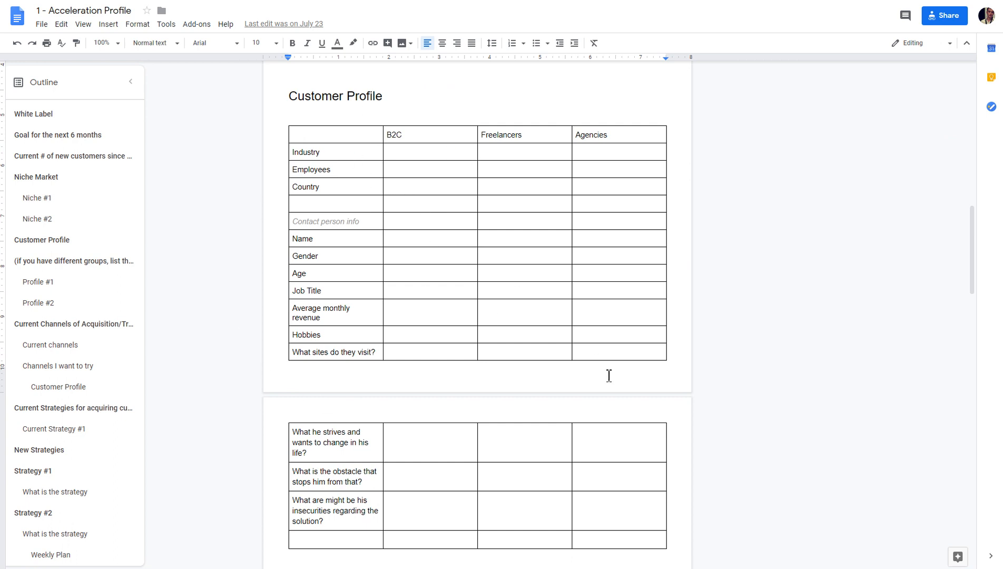
mouse_move(409, 145)
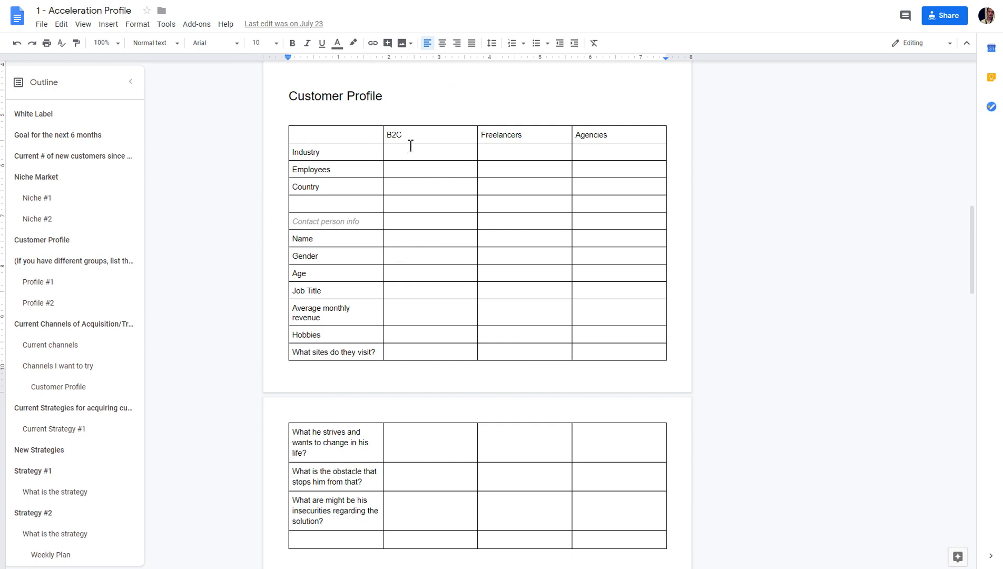
mouse_move(421, 134)
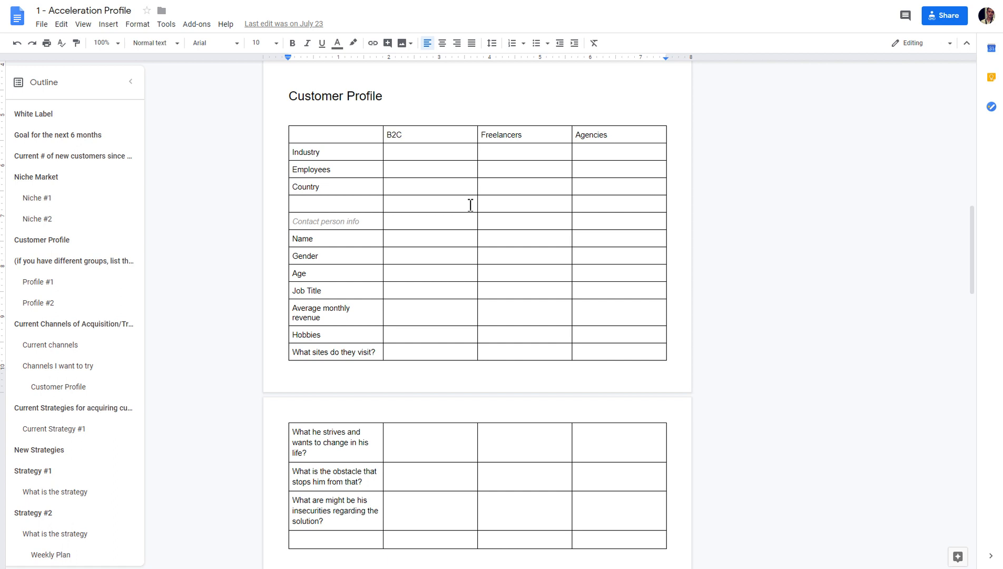
Enter 1 as the Employees value under Freelancers, then scroll back to the niche and profile sections.
click(524, 169)
text(1)
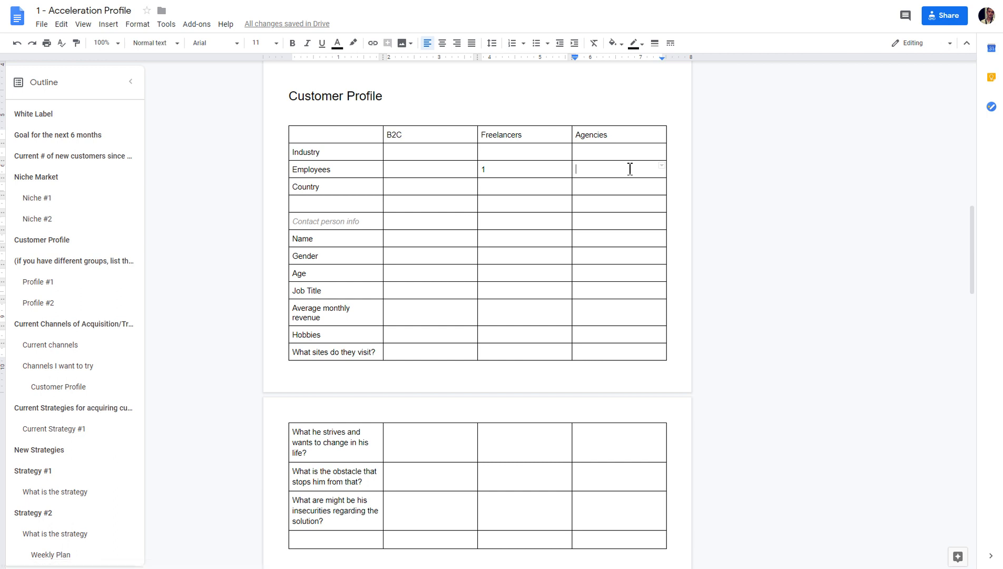
mouse_move(296, 321)
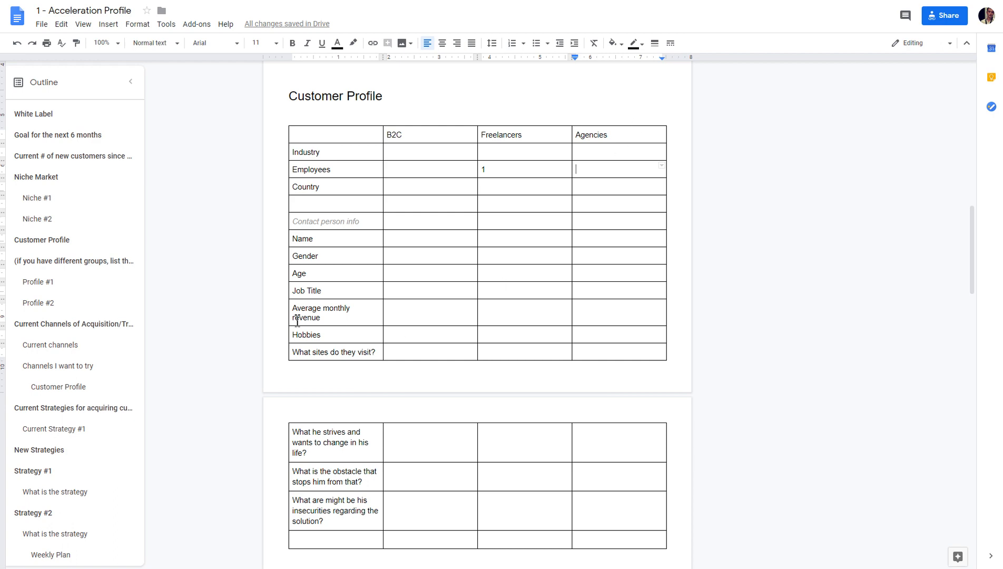
mouse_move(498, 292)
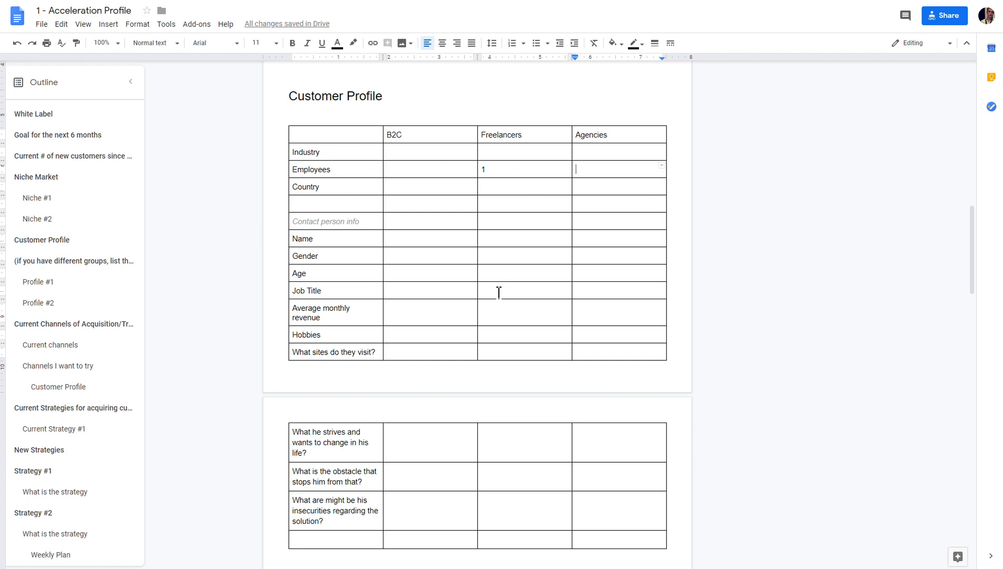
scroll(up, 3)
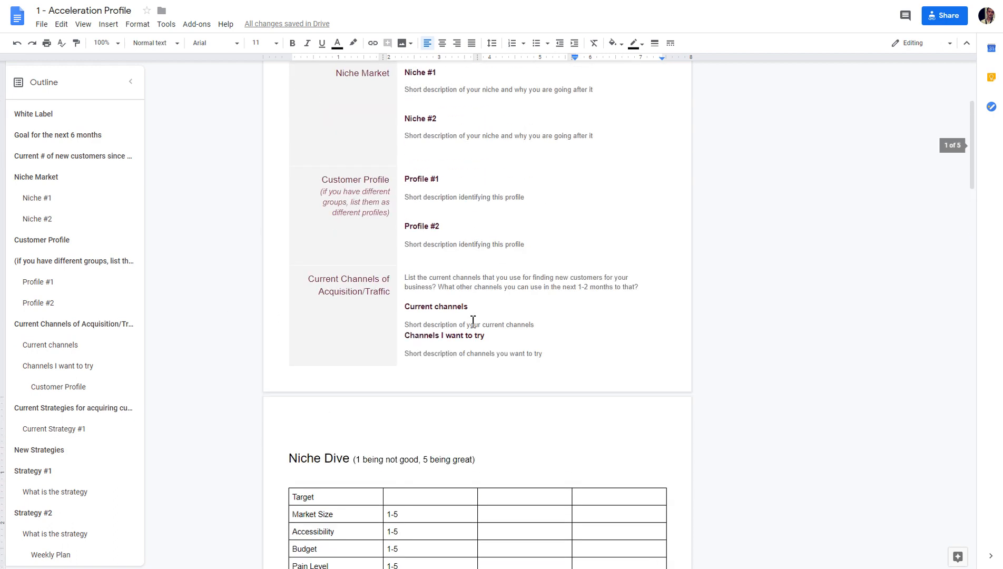
Scroll through Current Strategies and New Strategies down to the Weekly Plan priority tasks.
scroll(down, 3)
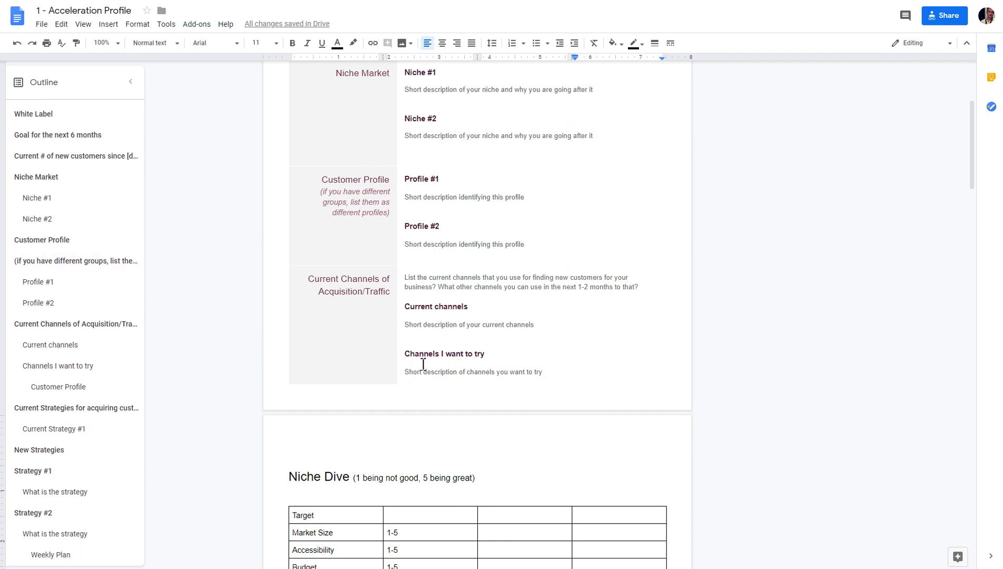
scroll(down, 3)
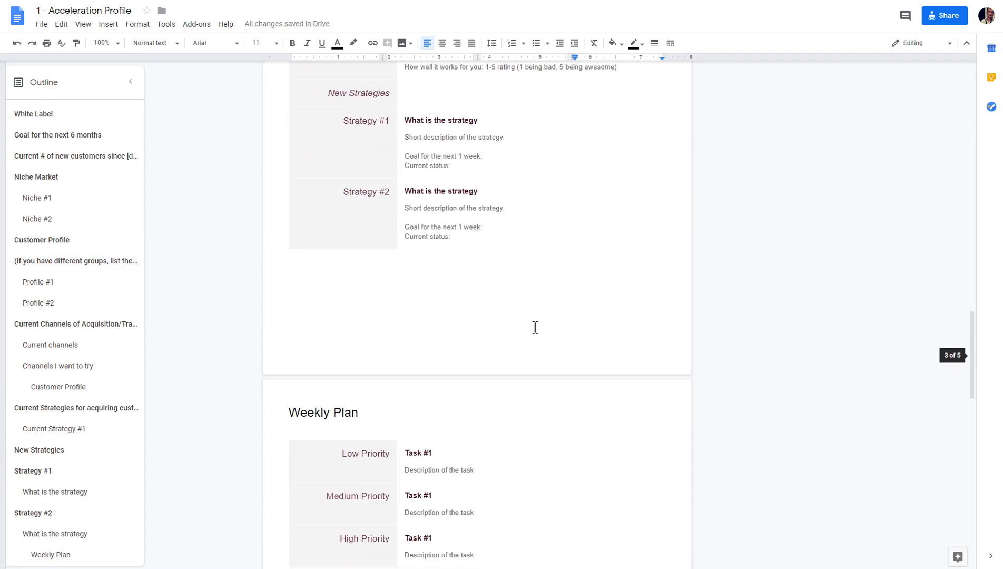
scroll(up, 3)
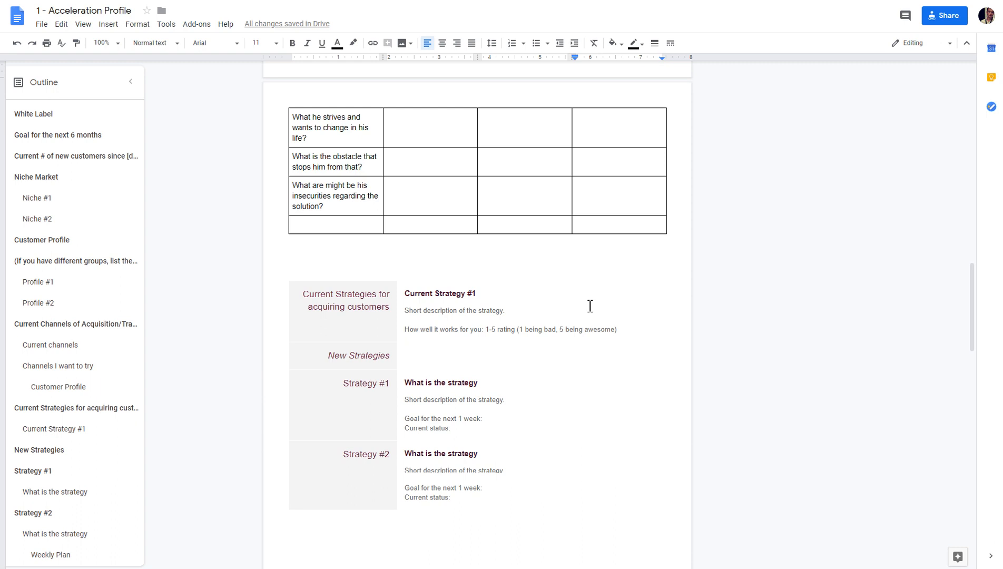
scroll(down, 3)
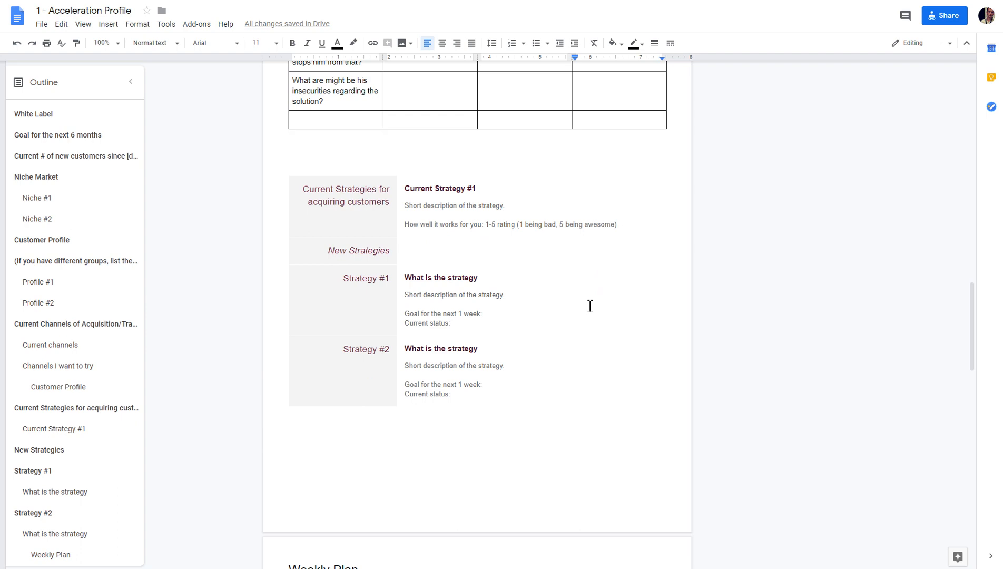
scroll(down, 3)
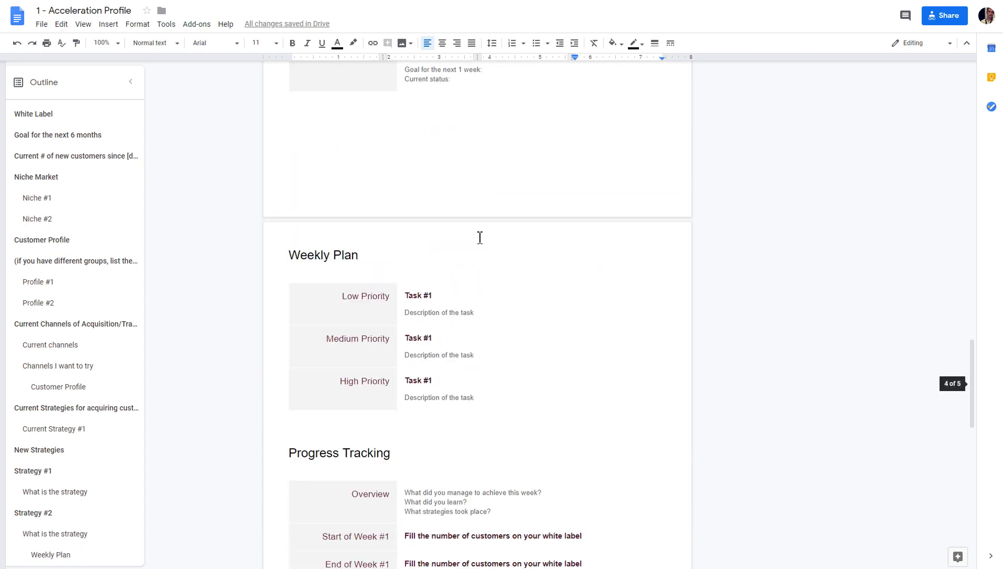
Scroll to the Progress Tracking blocks for Week #1 and Week #2 with overview, customer counts and metrics.
scroll(down, 3)
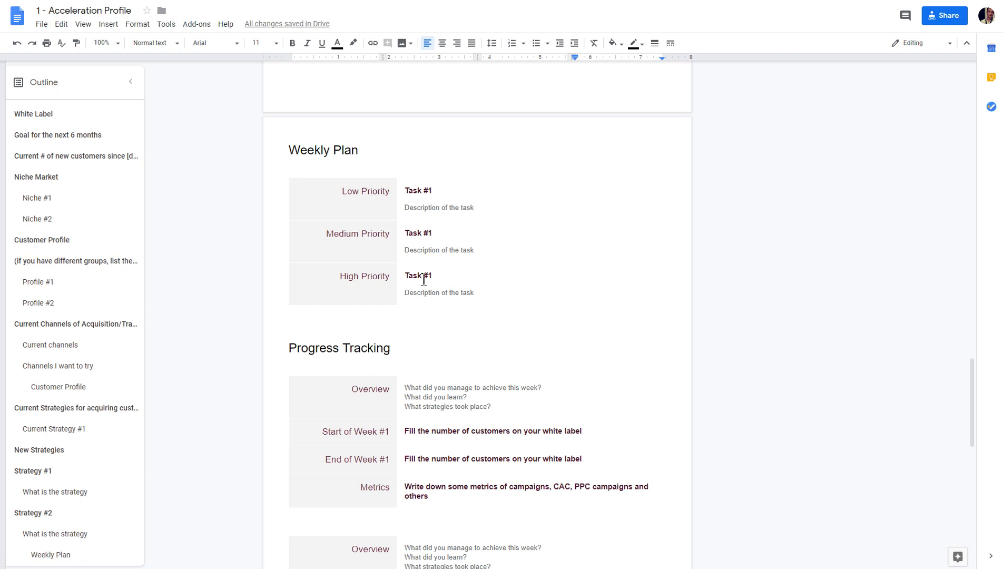
scroll(down, 3)
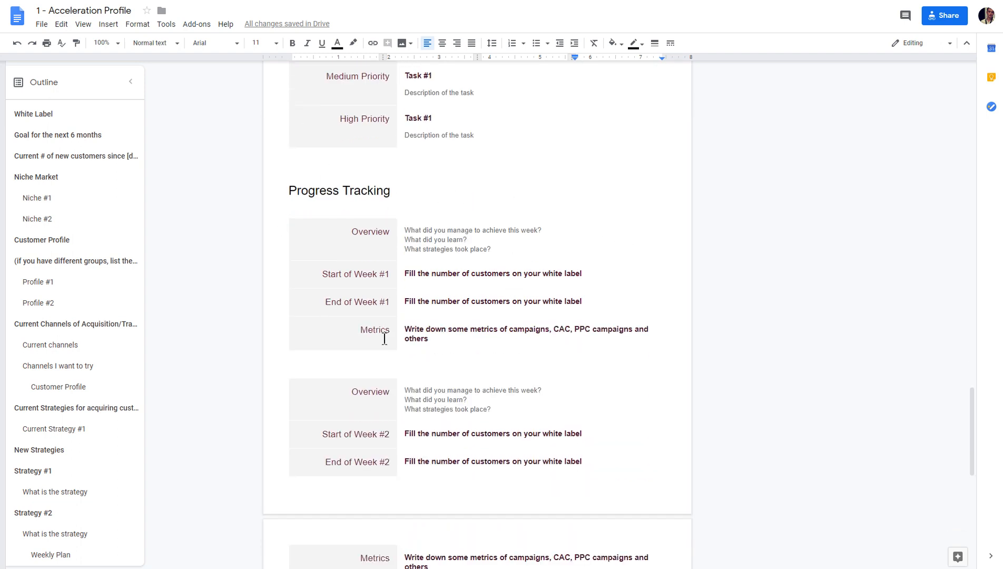
mouse_move(682, 266)
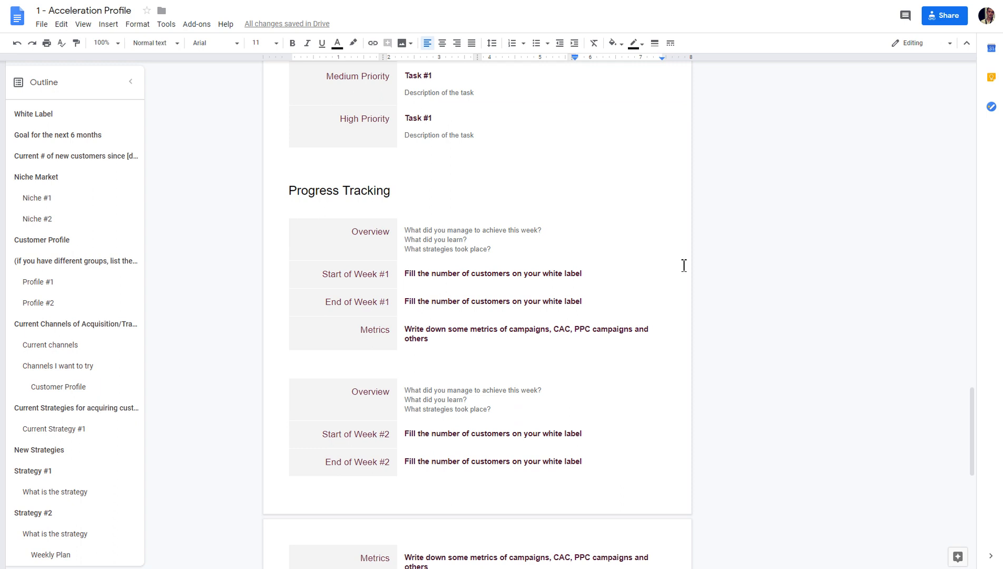
mouse_move(492, 312)
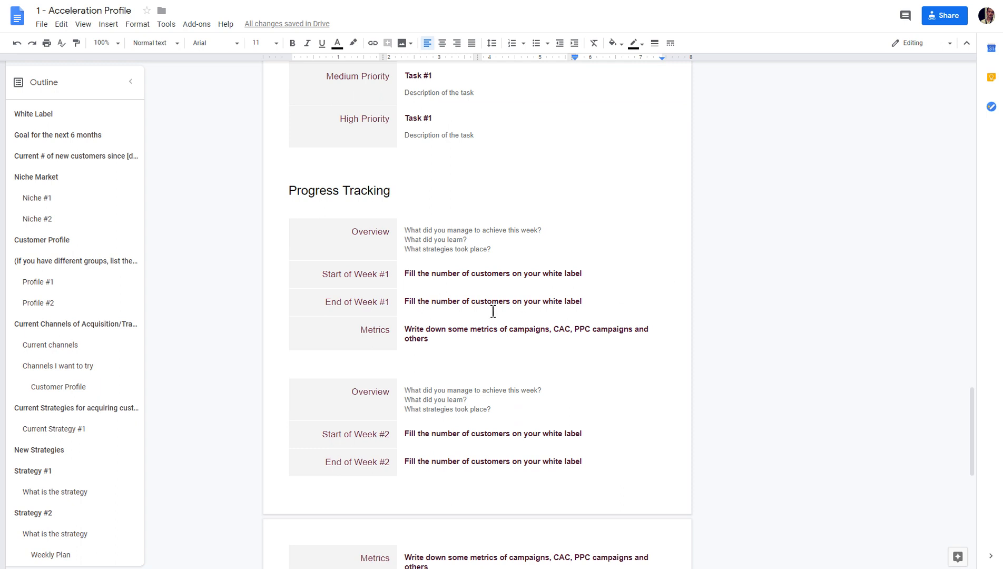
Scroll back to the document top showing the title, Start Date and White Label fields.
scroll(down, 3)
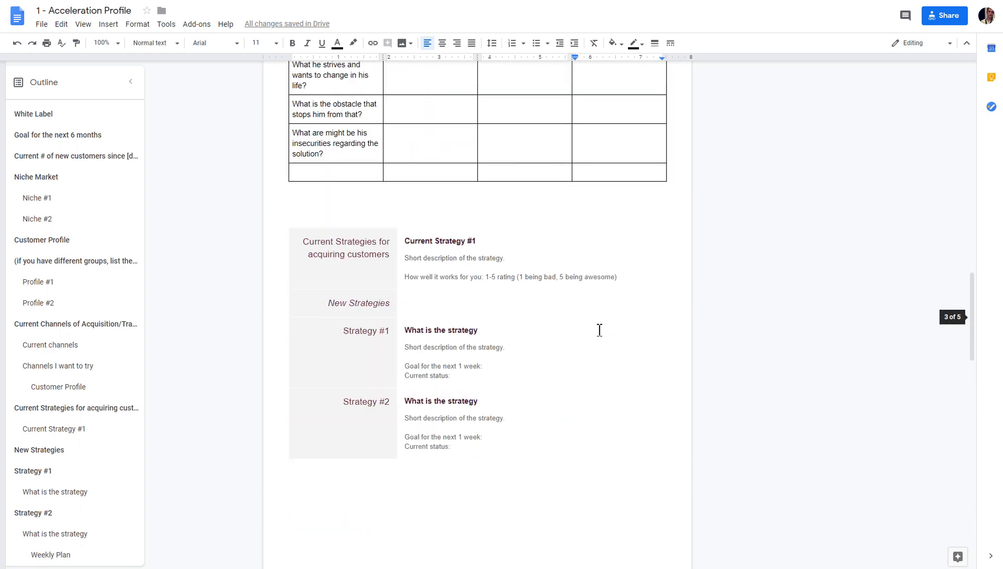
scroll(up, 3)
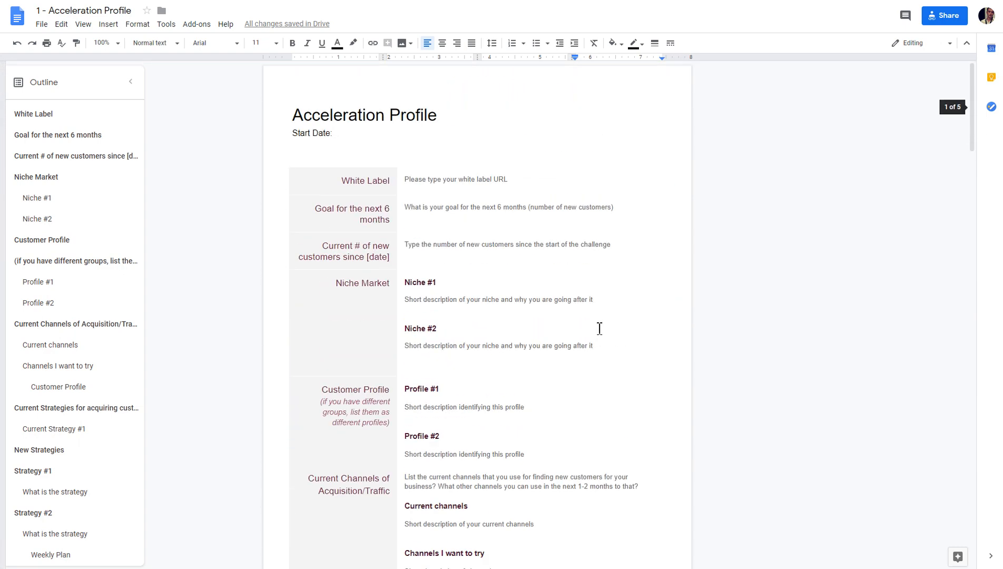